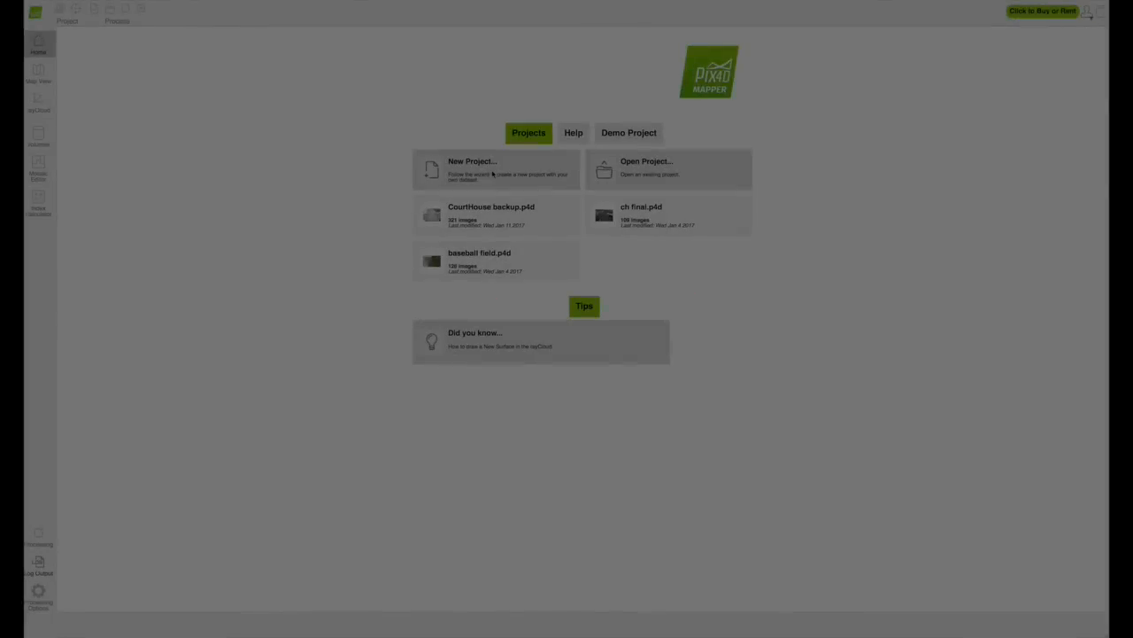
Create a new project named 'ATC Tower' and continue to image selection.
left_click(496, 168)
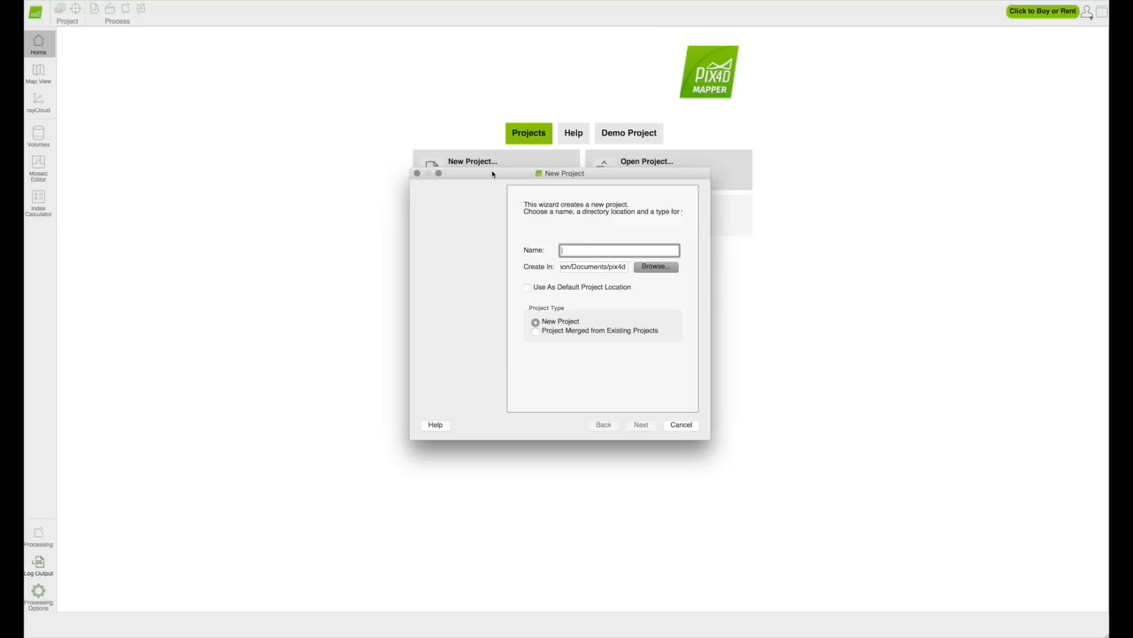
type("ATC")
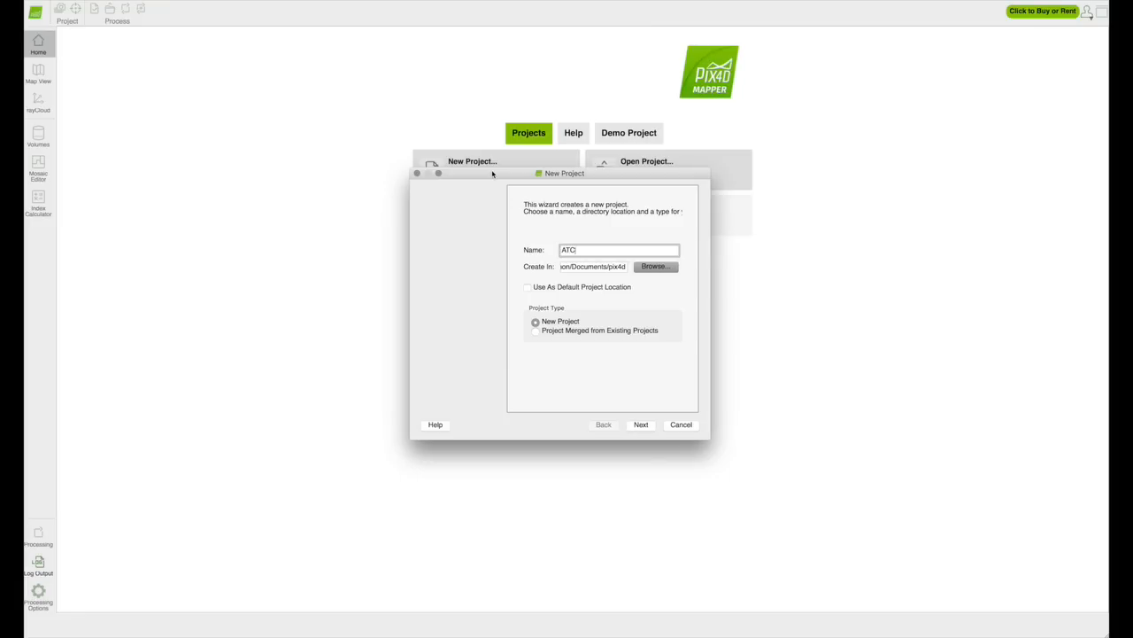
type("Towe")
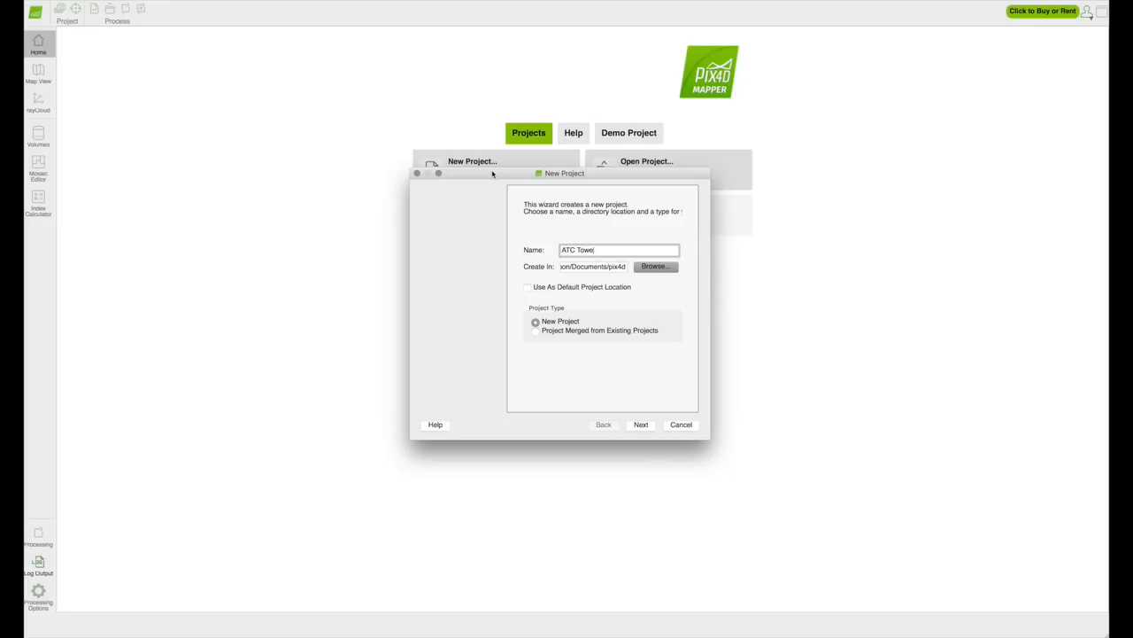
left_click(641, 425)
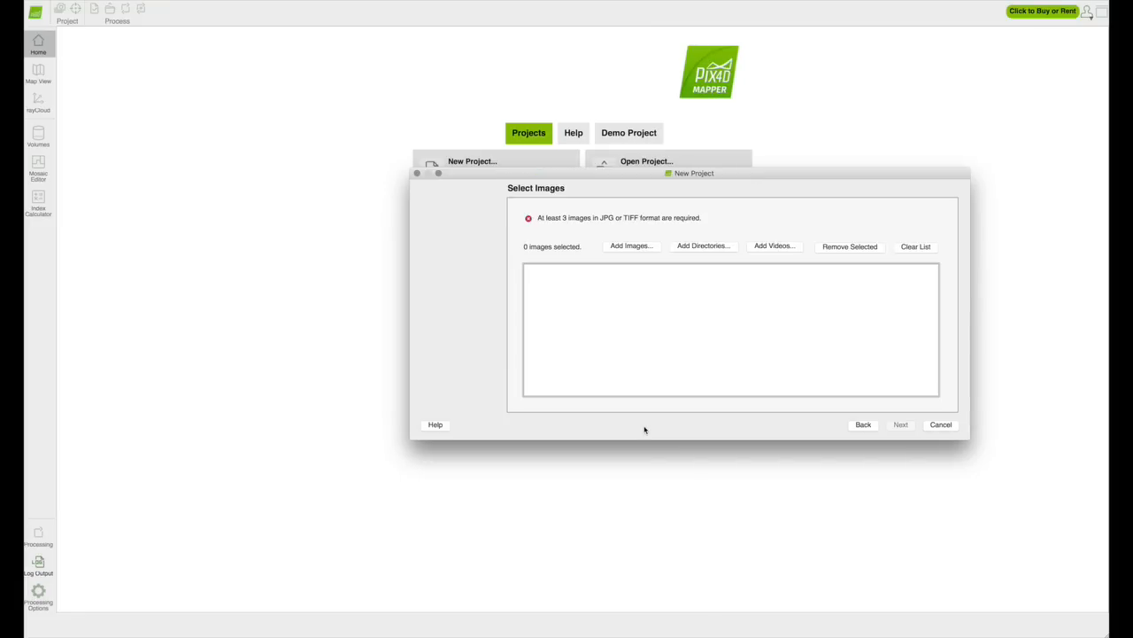
mouse_move(630, 246)
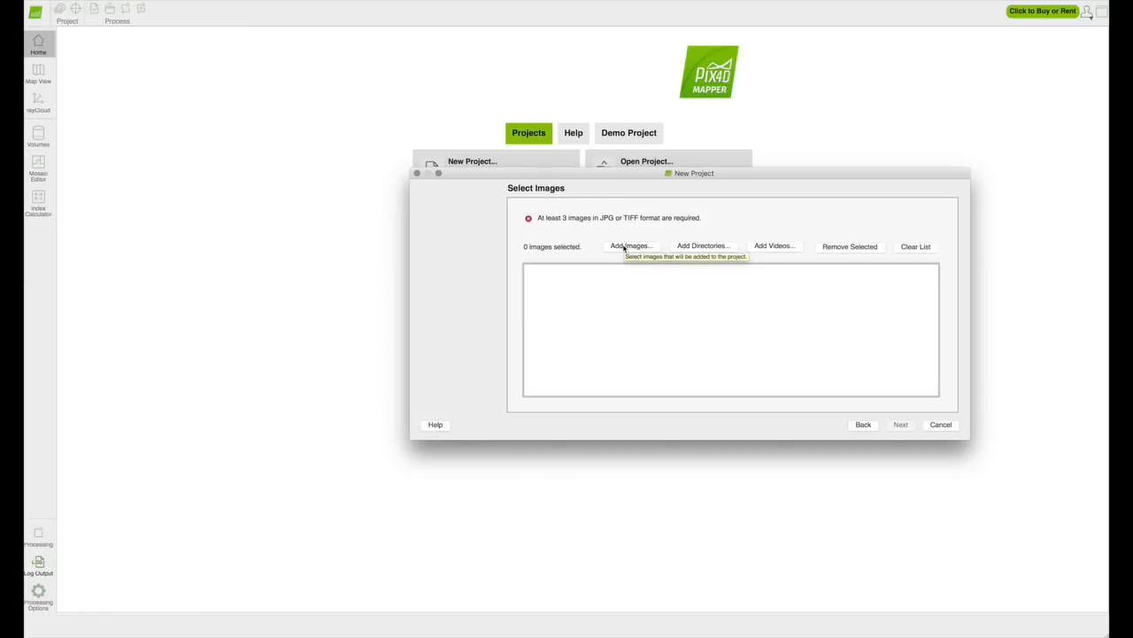
Add all 82 JPGs from the ATC Tower folder and continue to image properties.
left_click(629, 245)
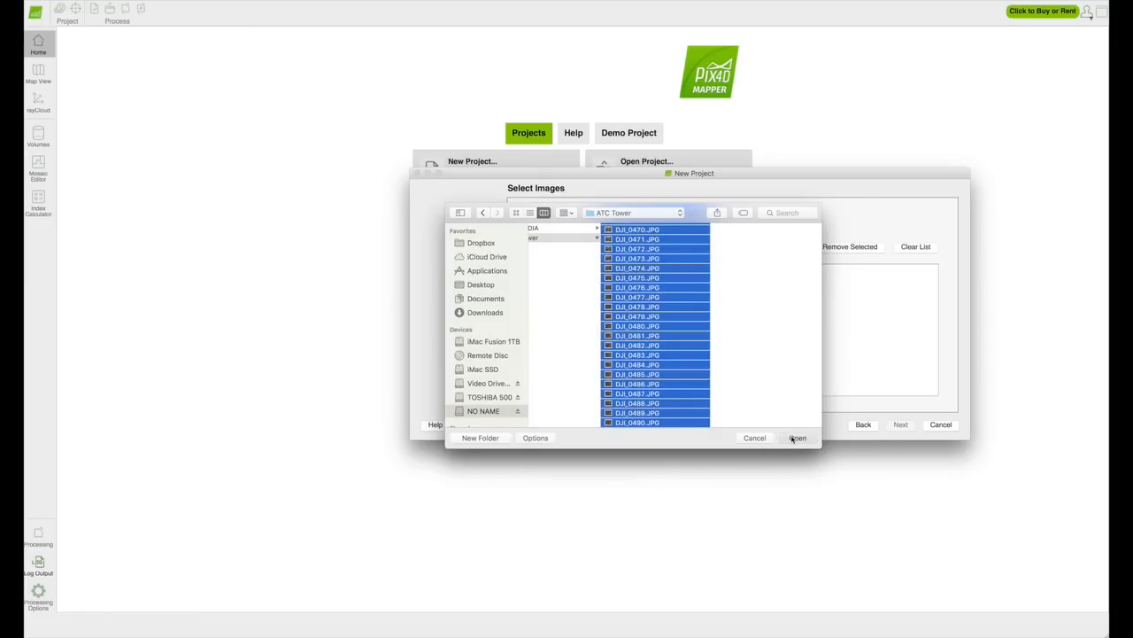
left_click(797, 438)
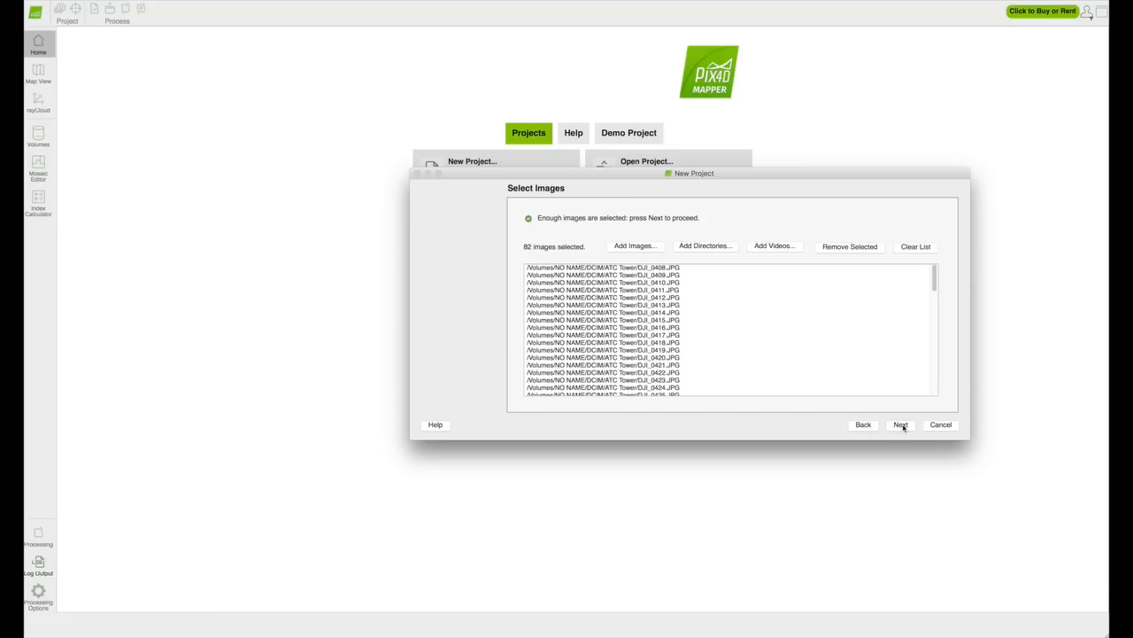
left_click(900, 425)
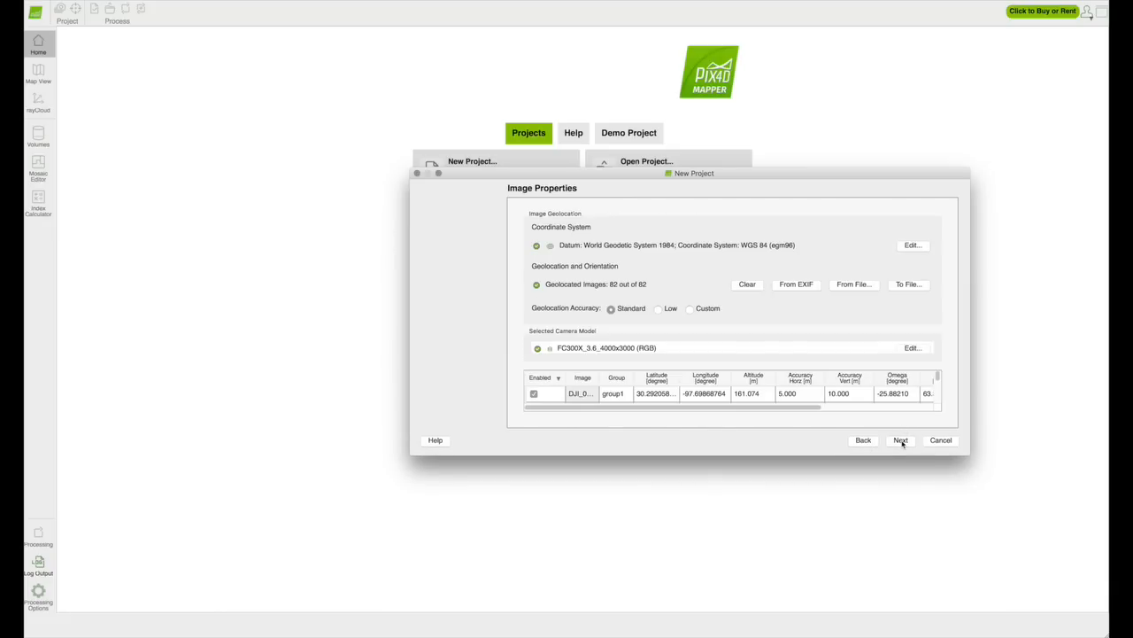
Accept the image geolocation and the auto-detected WGS84 / UTM zone 14N output system.
left_click(900, 440)
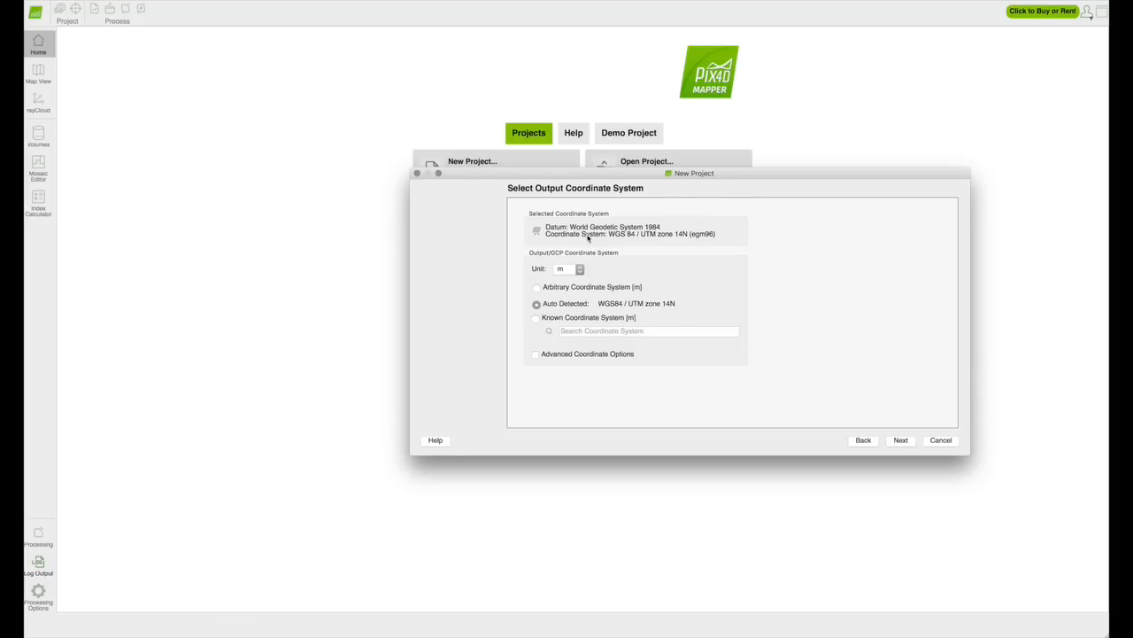
mouse_move(611, 333)
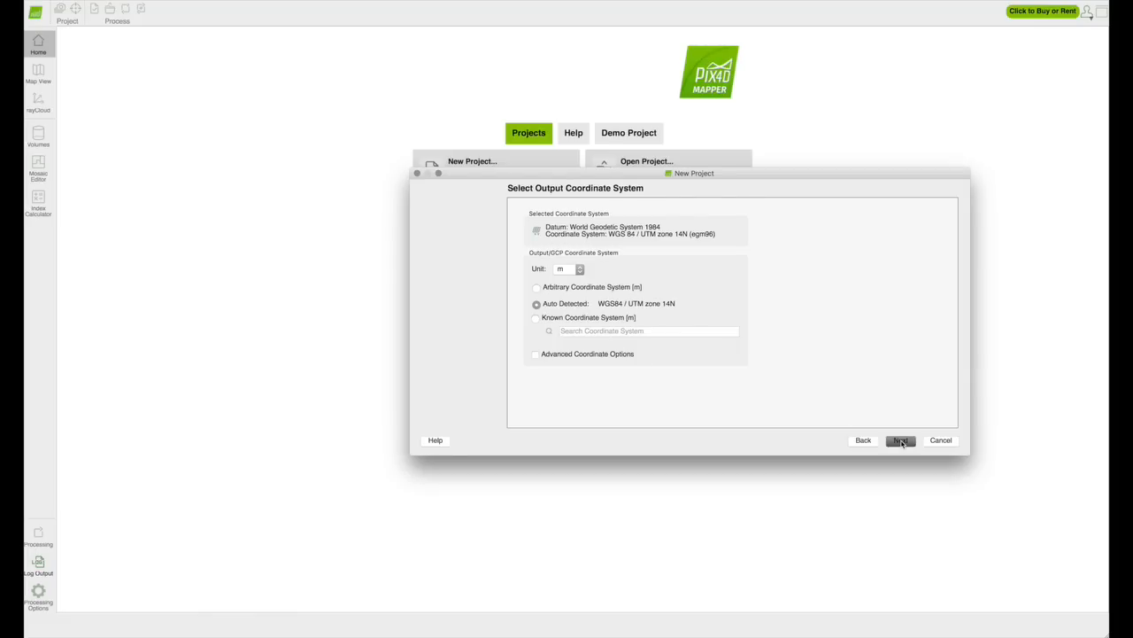
left_click(900, 439)
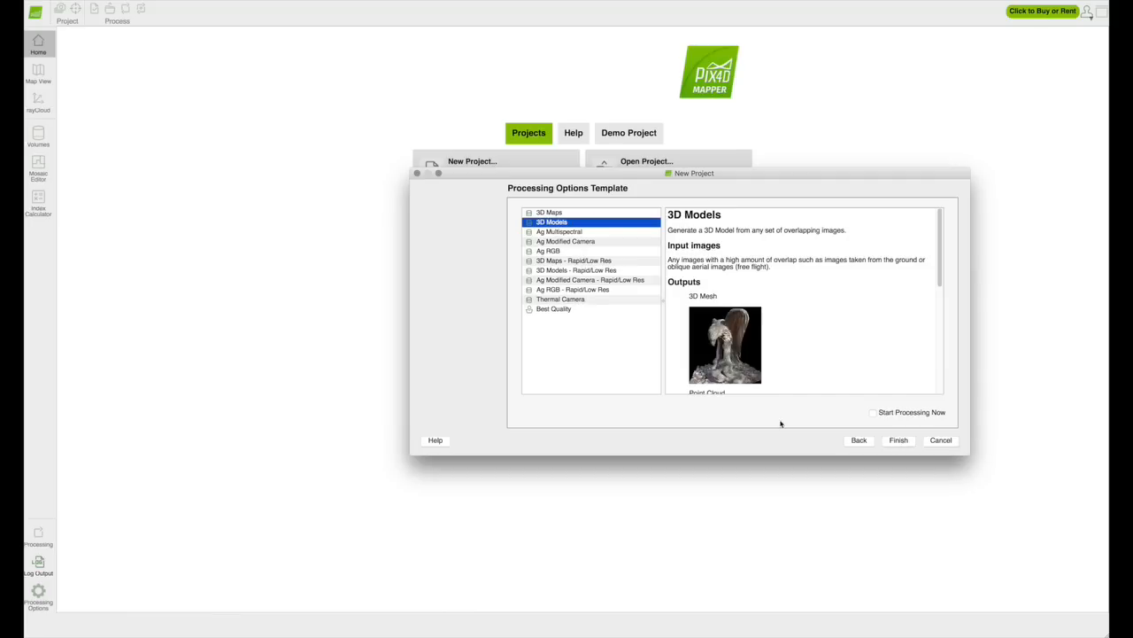
mouse_move(553, 299)
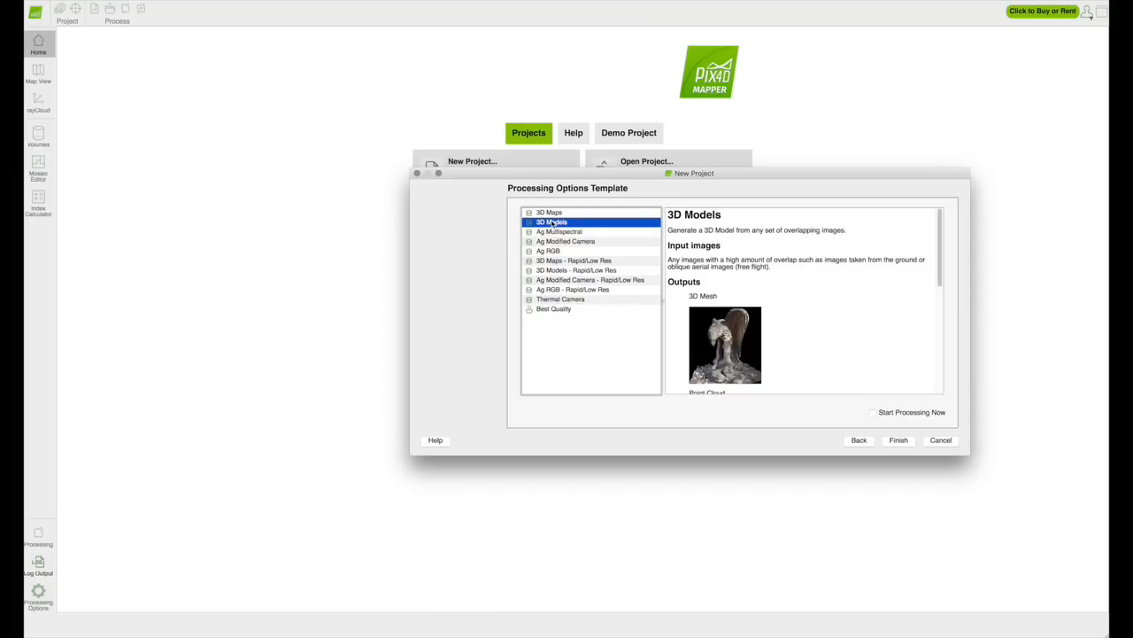
mouse_move(898, 440)
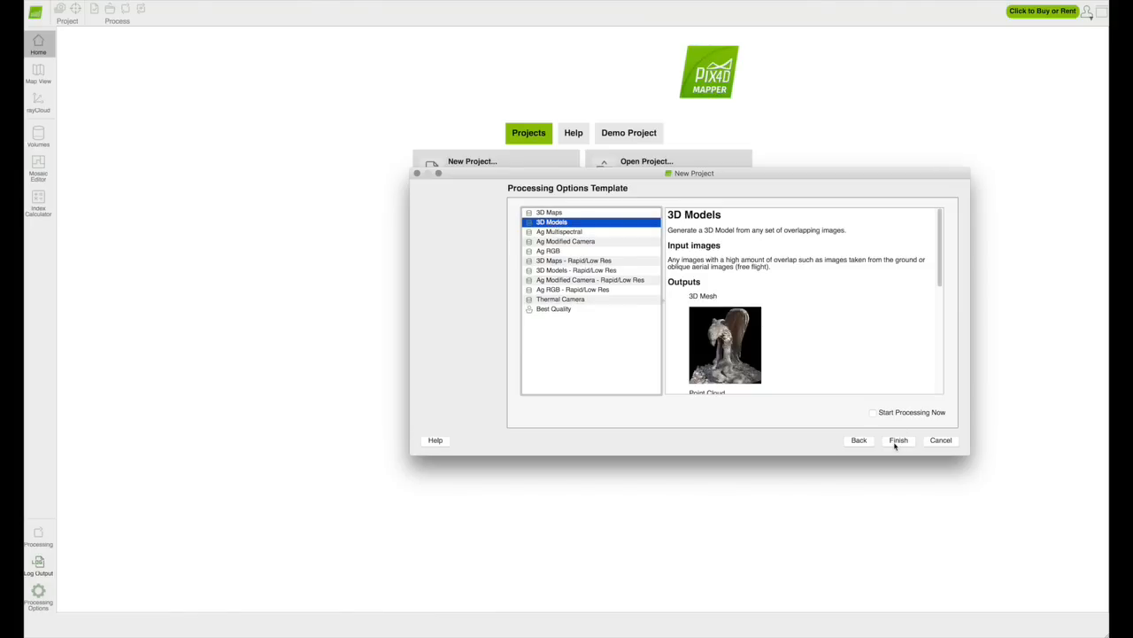
Finish the wizard with the 3D Models processing template selected.
left_click(898, 439)
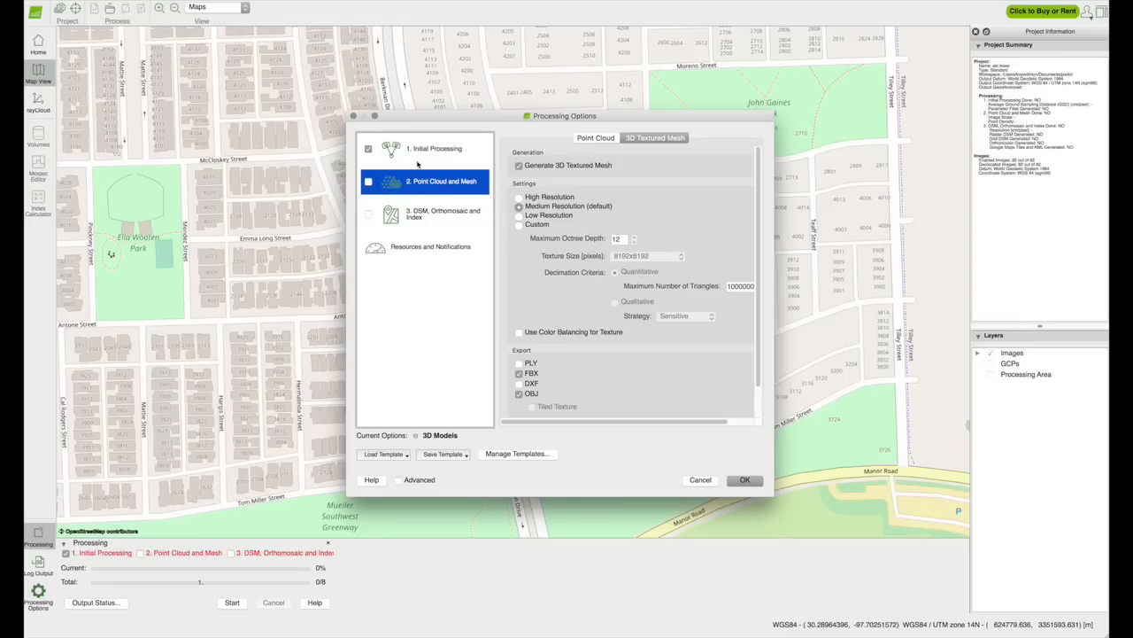
Confirm the processing options and run step 1, Initial Processing, on the tower images.
left_click(436, 148)
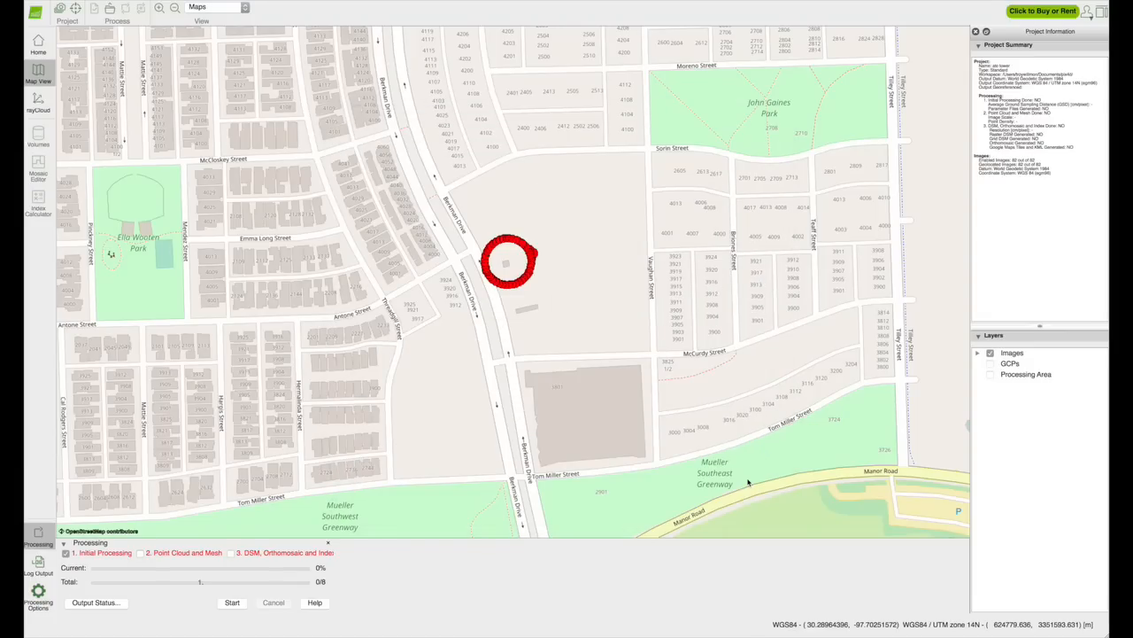
left_click(232, 602)
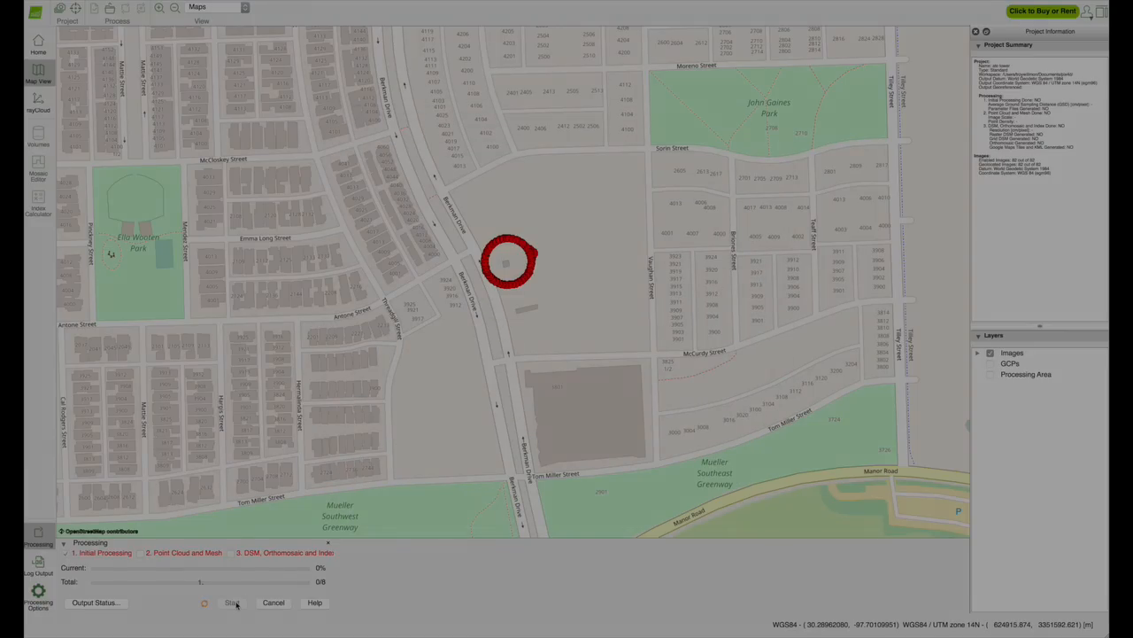
left_click(232, 602)
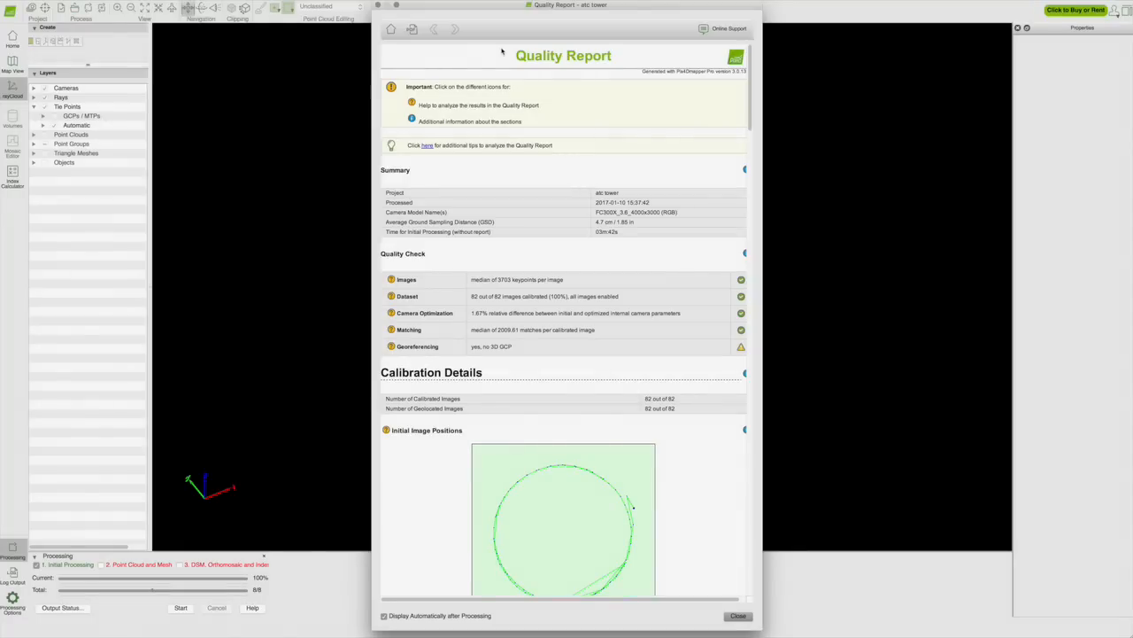
mouse_move(455, 28)
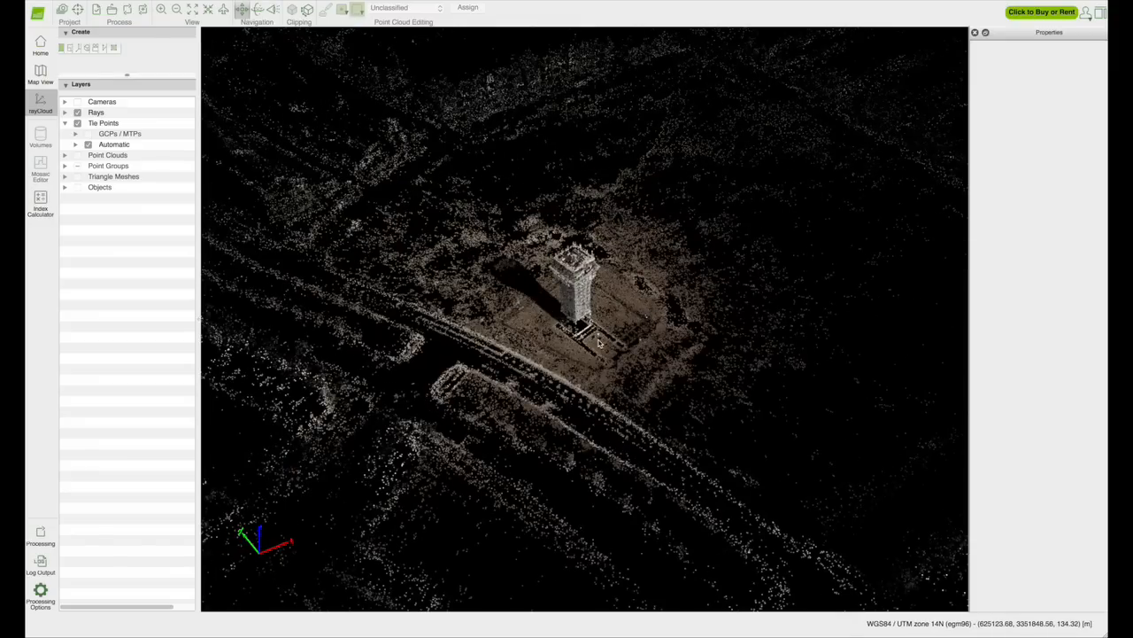
Orbit the sparse point cloud to inspect the tower in 3D.
left_click_drag(602, 345, 493, 283)
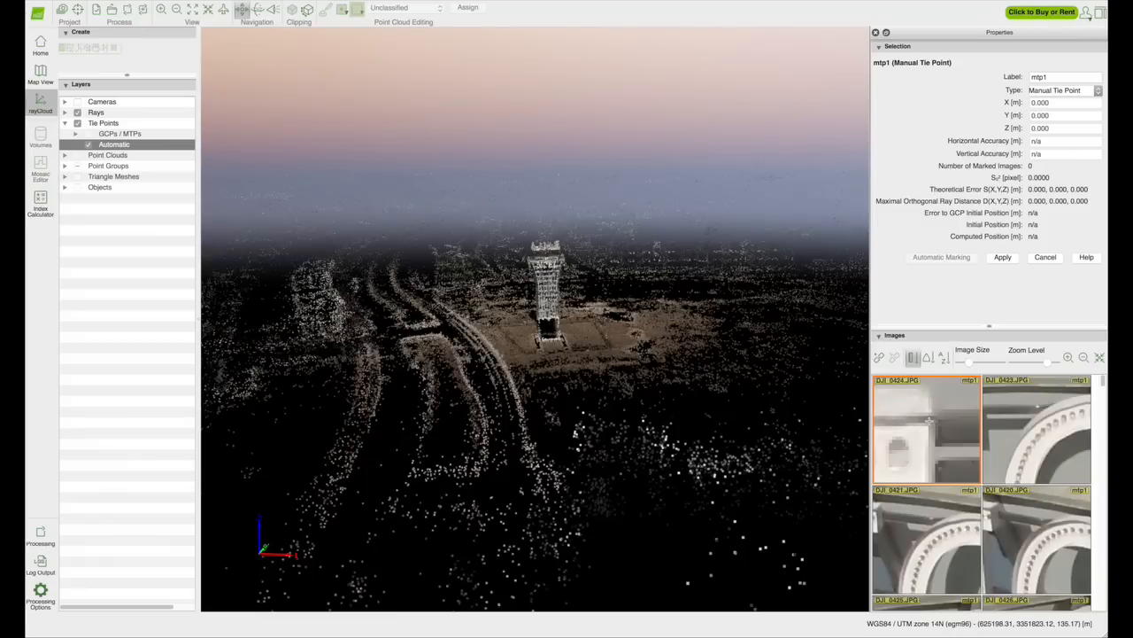
Mark mtp1 on the same tower corner in four more images and apply the markings.
left_click(929, 423)
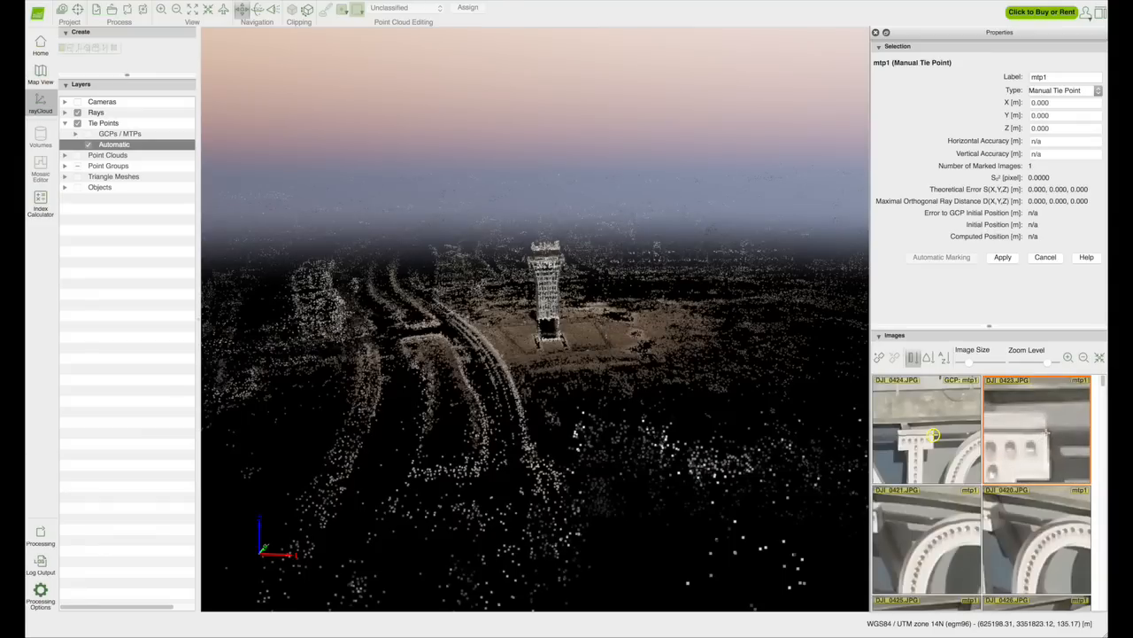
left_click(1049, 432)
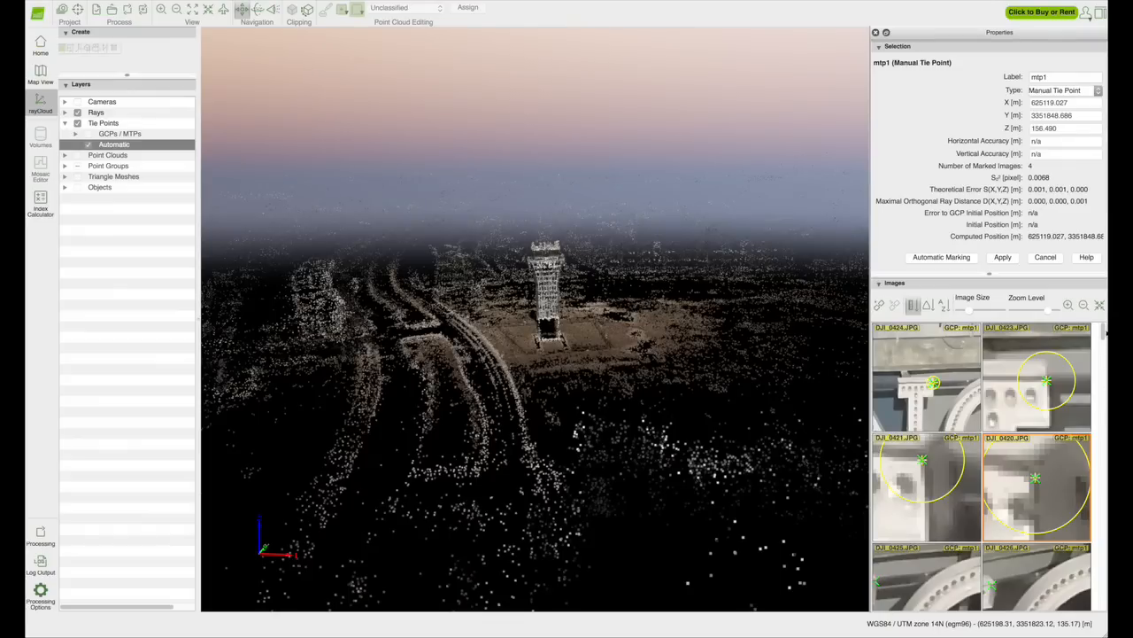
scroll("down", 3)
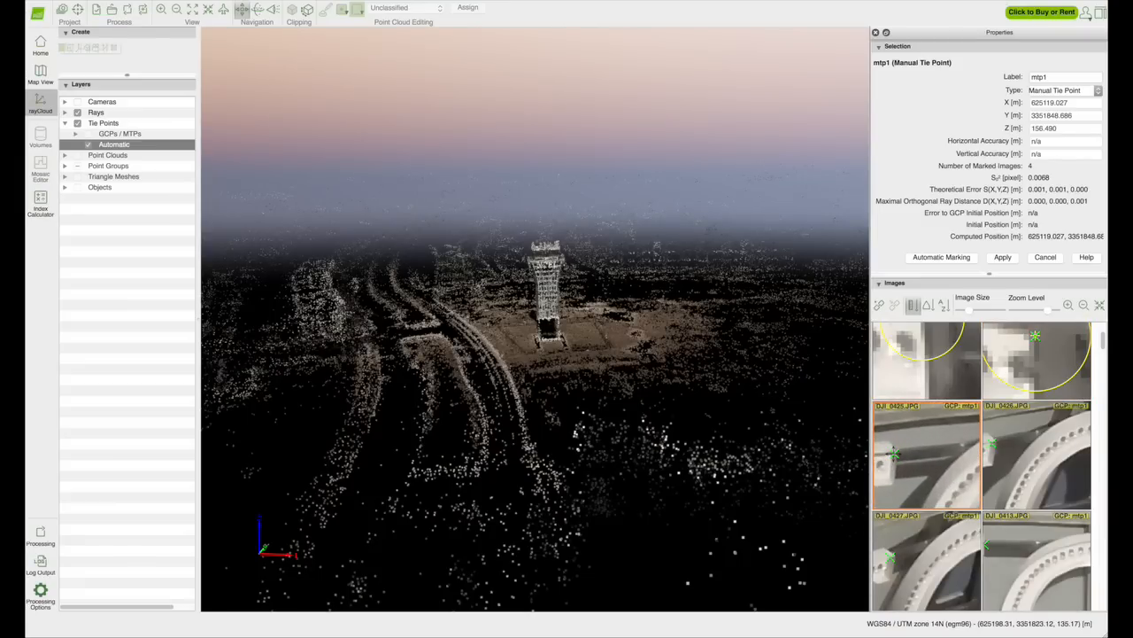
left_click(894, 453)
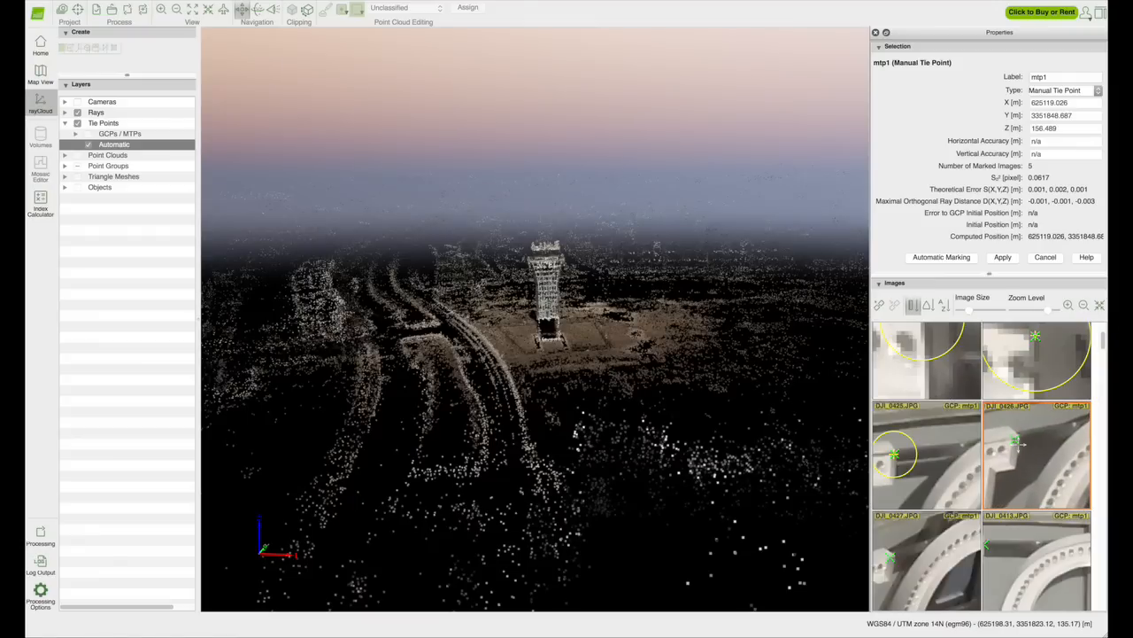
left_click(1017, 441)
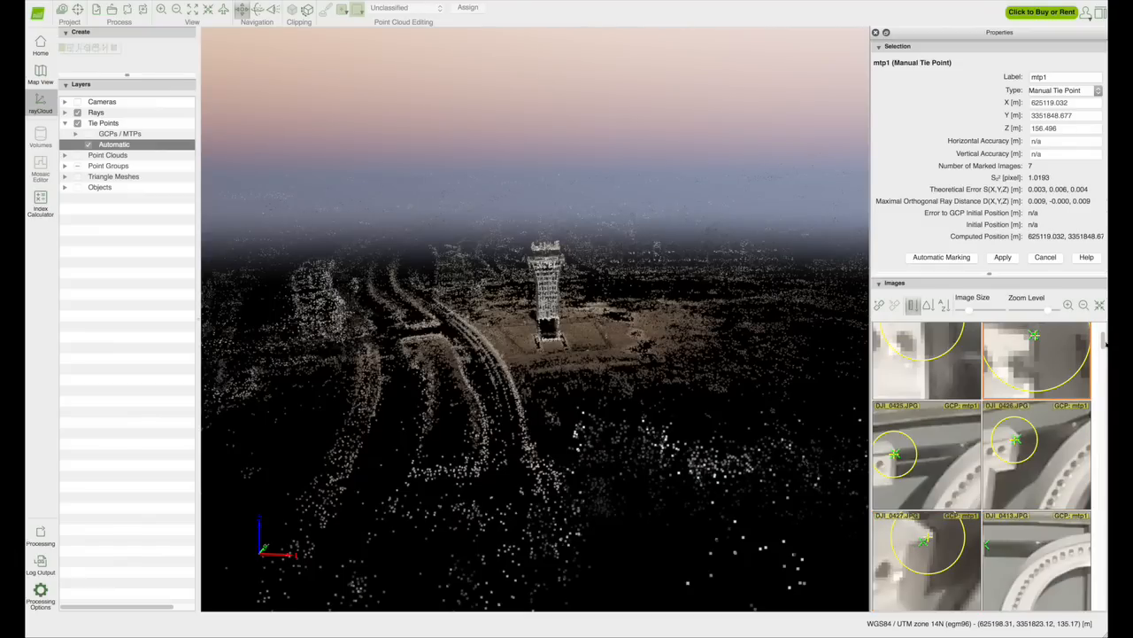
scroll("down", 3)
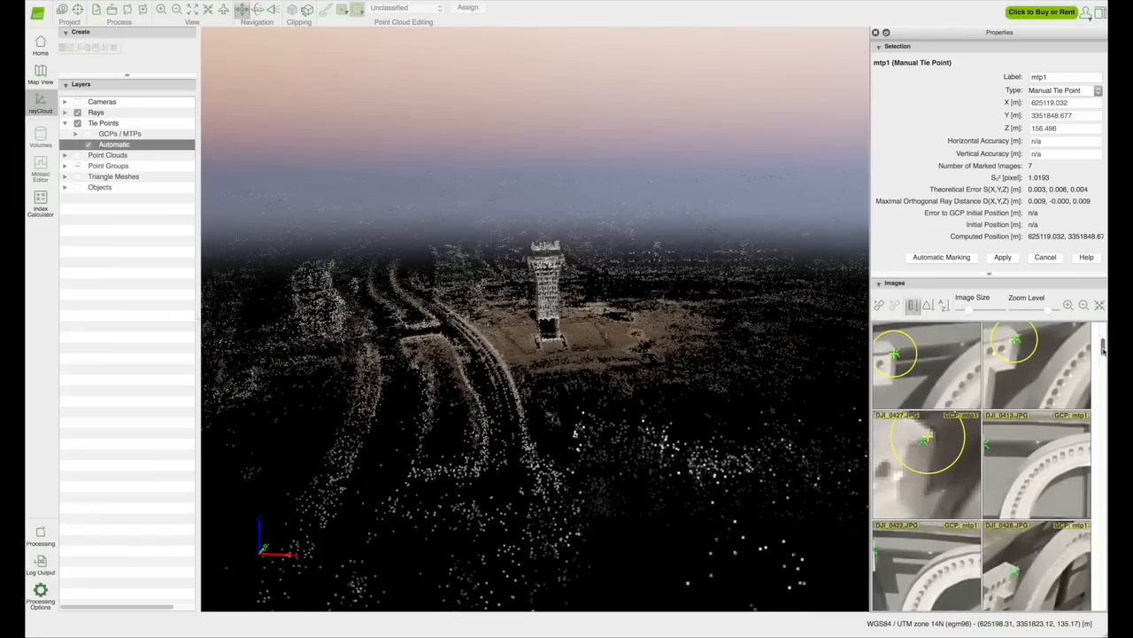
scroll("down", 3)
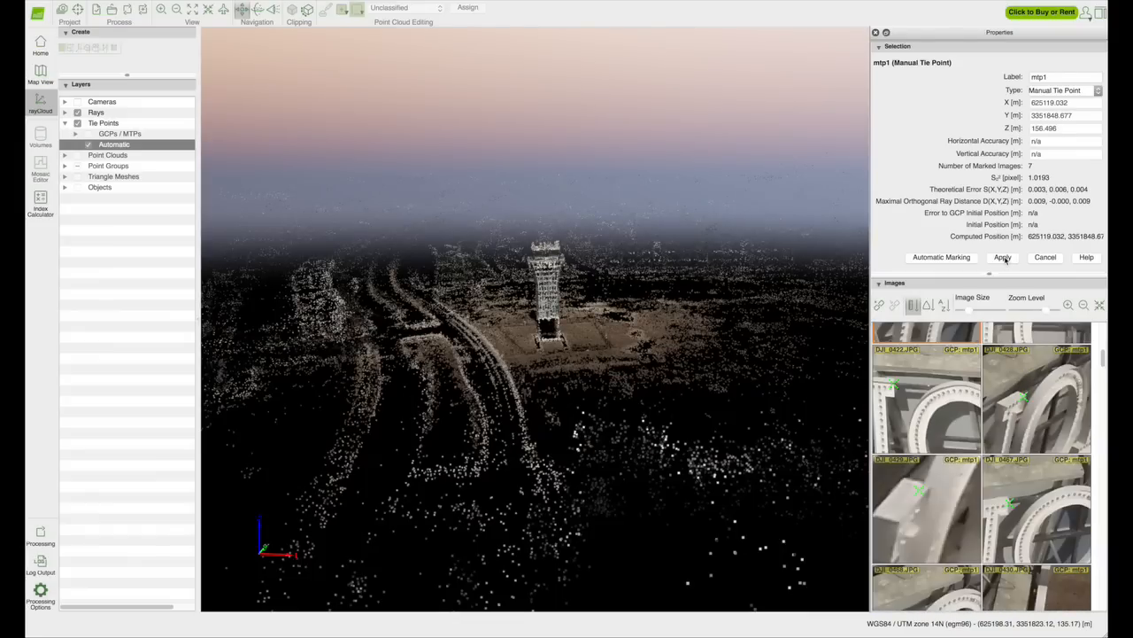
left_click(1002, 256)
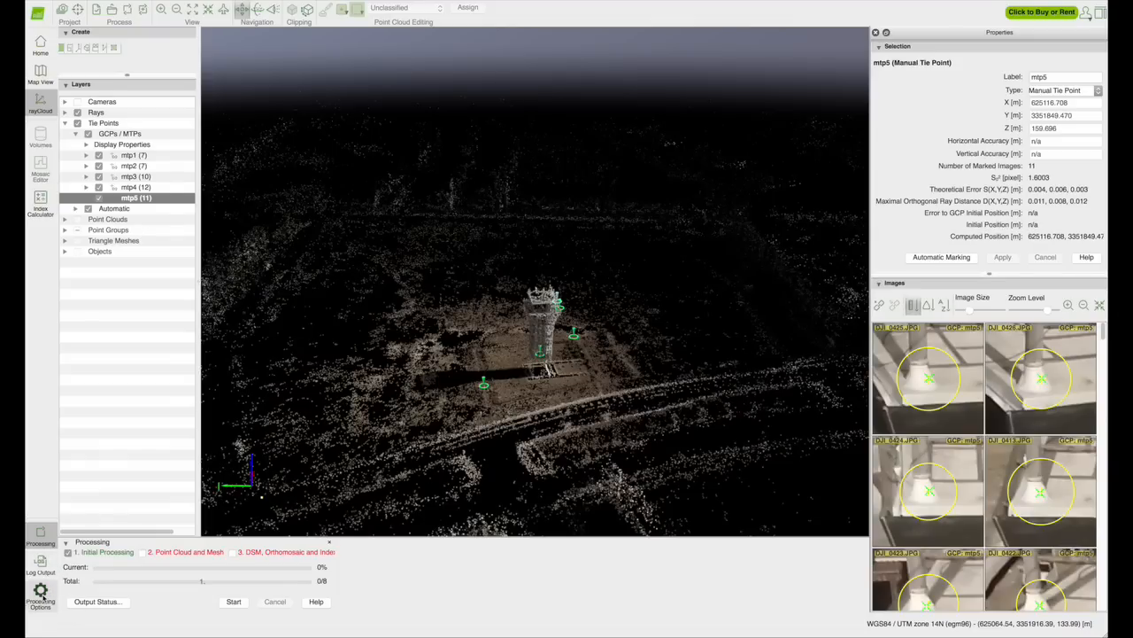
Enable step 2, Point Cloud and Mesh, and turn on LAS point cloud export.
left_click(41, 599)
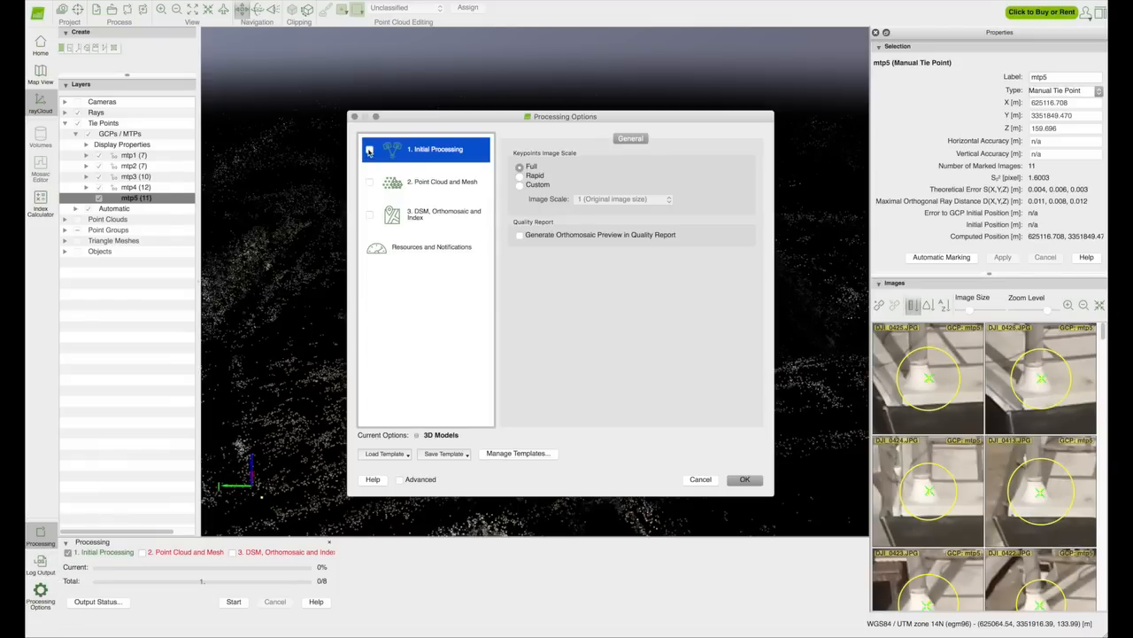
left_click(368, 181)
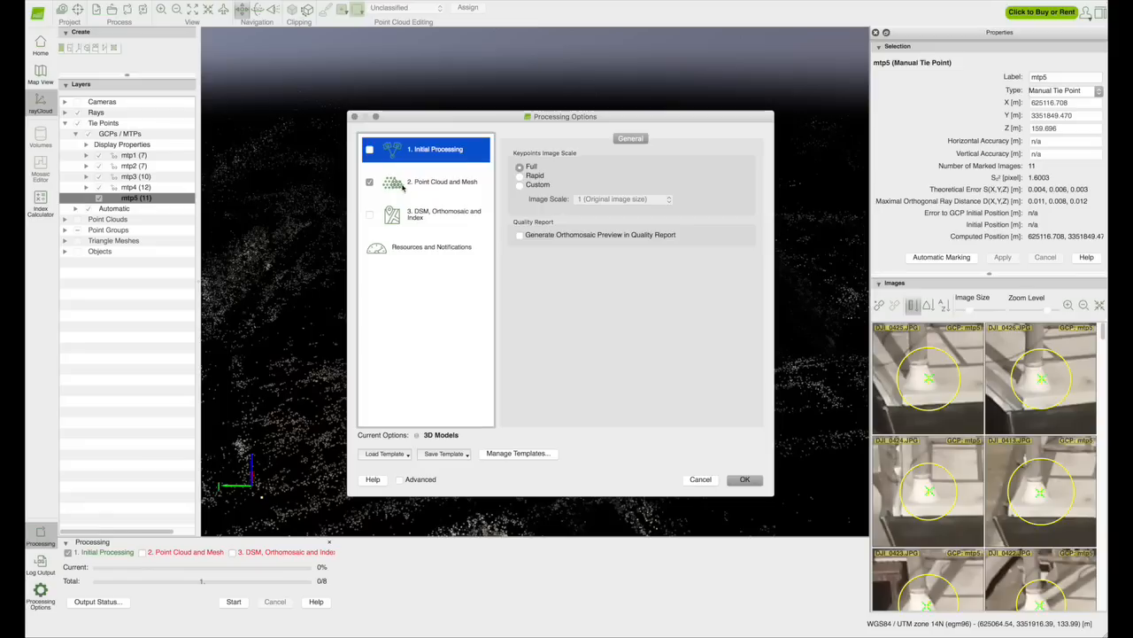
left_click(441, 180)
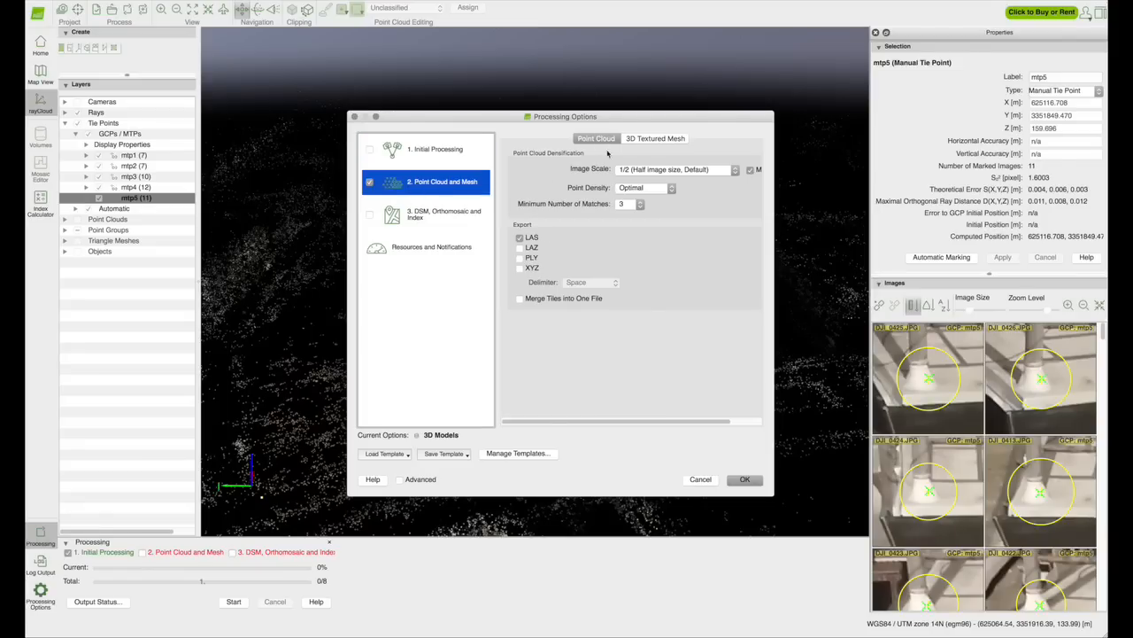
mouse_move(638, 138)
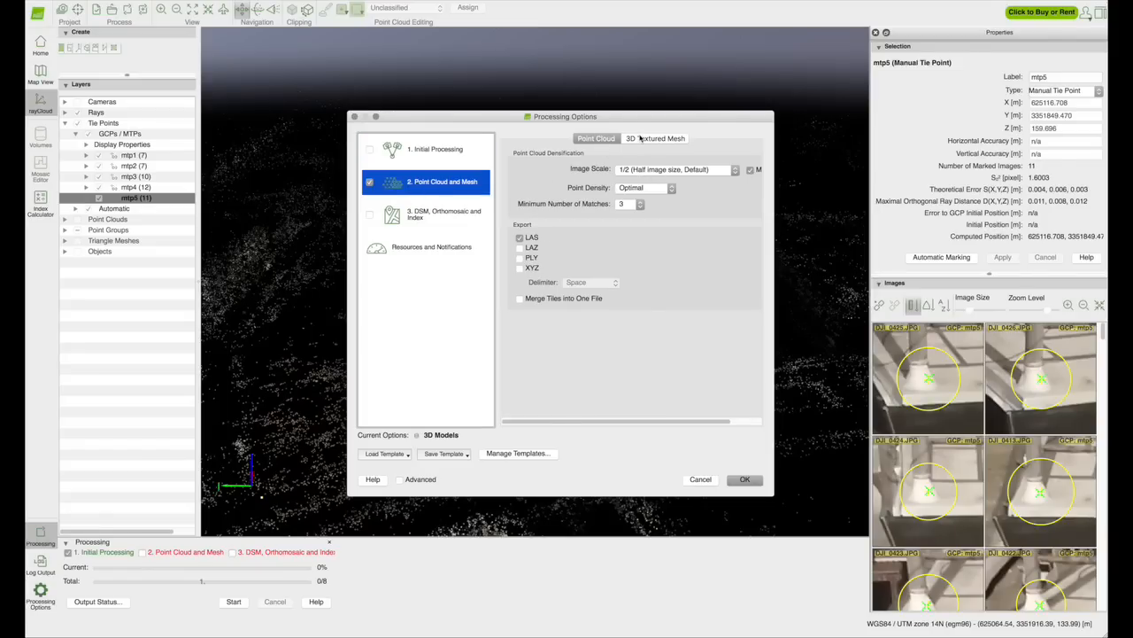
left_click(521, 237)
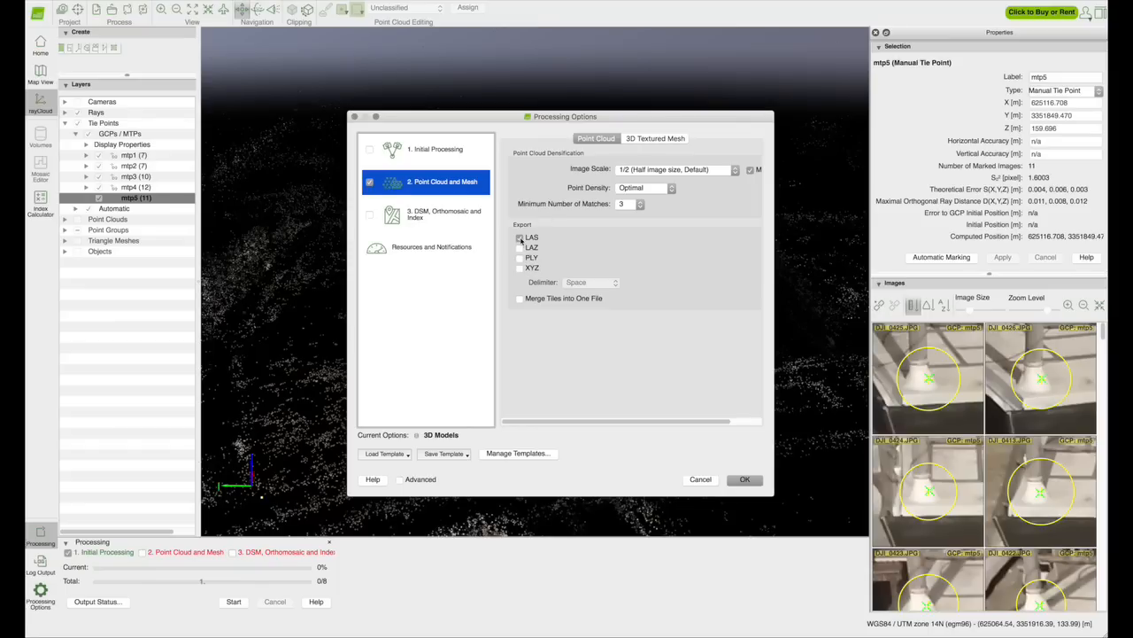
Adjust the 3D Textured Mesh export formats, toggling FBX and neighbouring options.
left_click(655, 138)
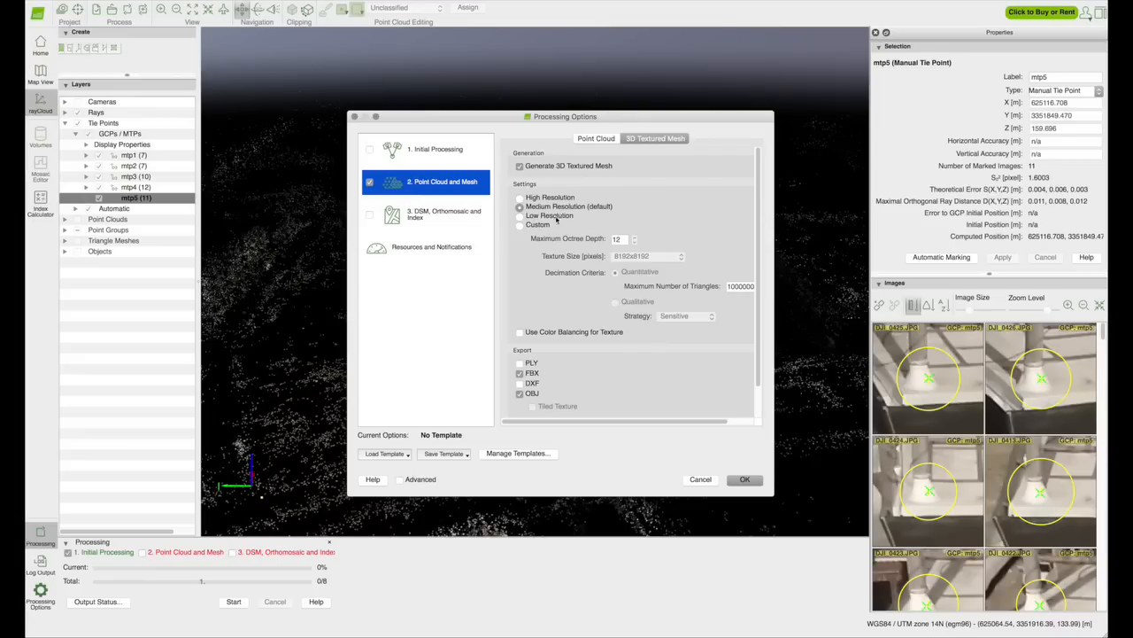
left_click(521, 364)
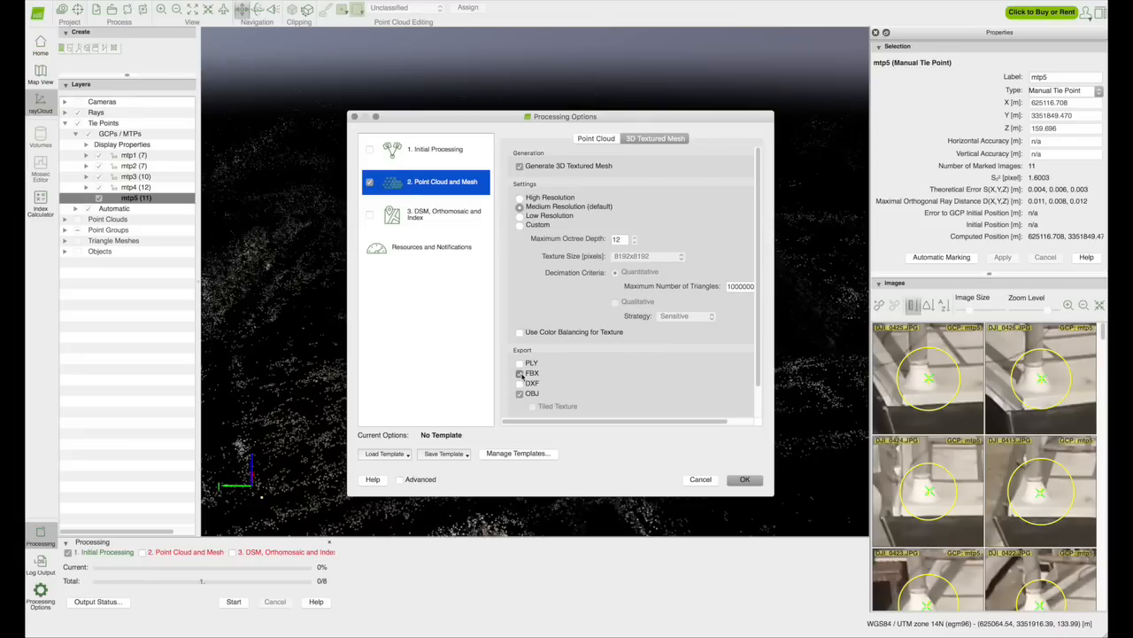
left_click(521, 372)
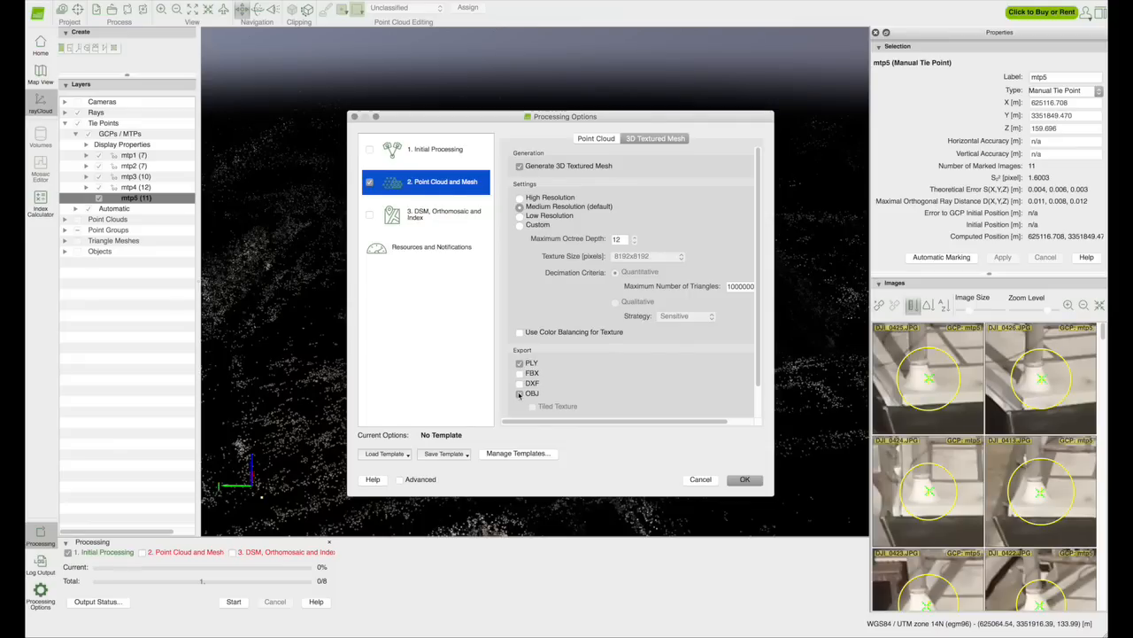
left_click(521, 393)
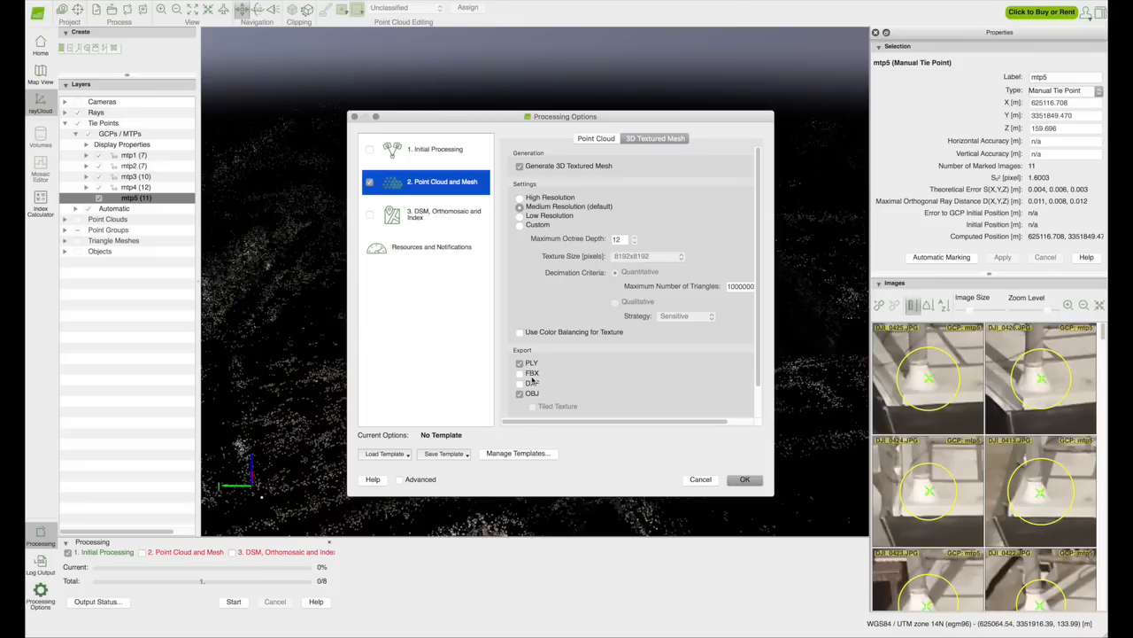
mouse_move(659, 439)
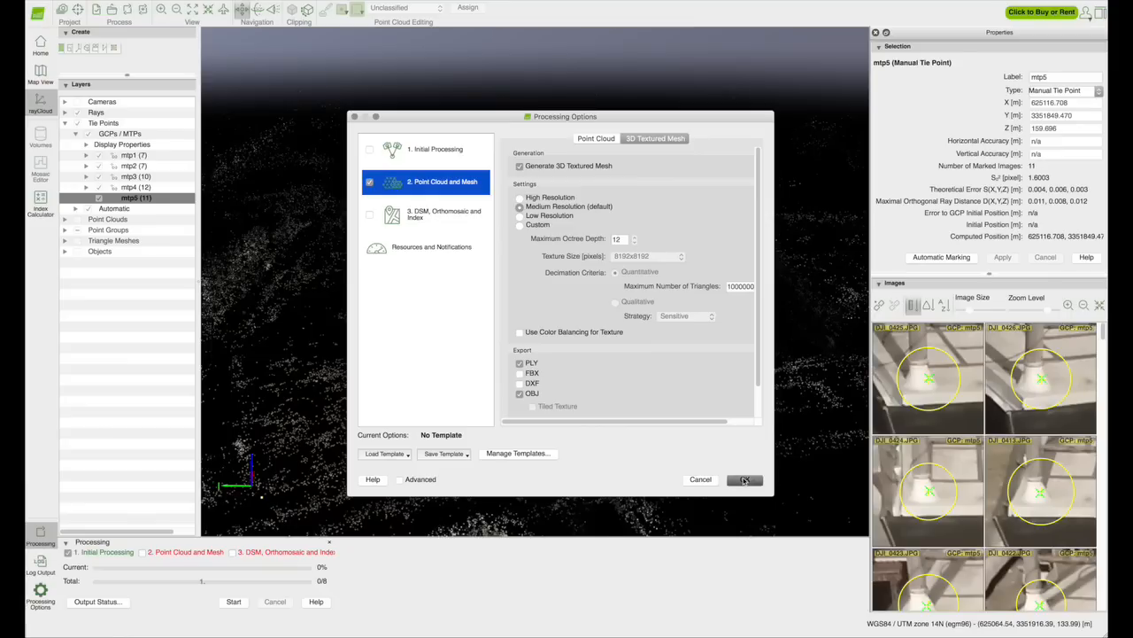
Apply the processing options so the Point Cloud and Mesh step is ready to start.
left_click(744, 479)
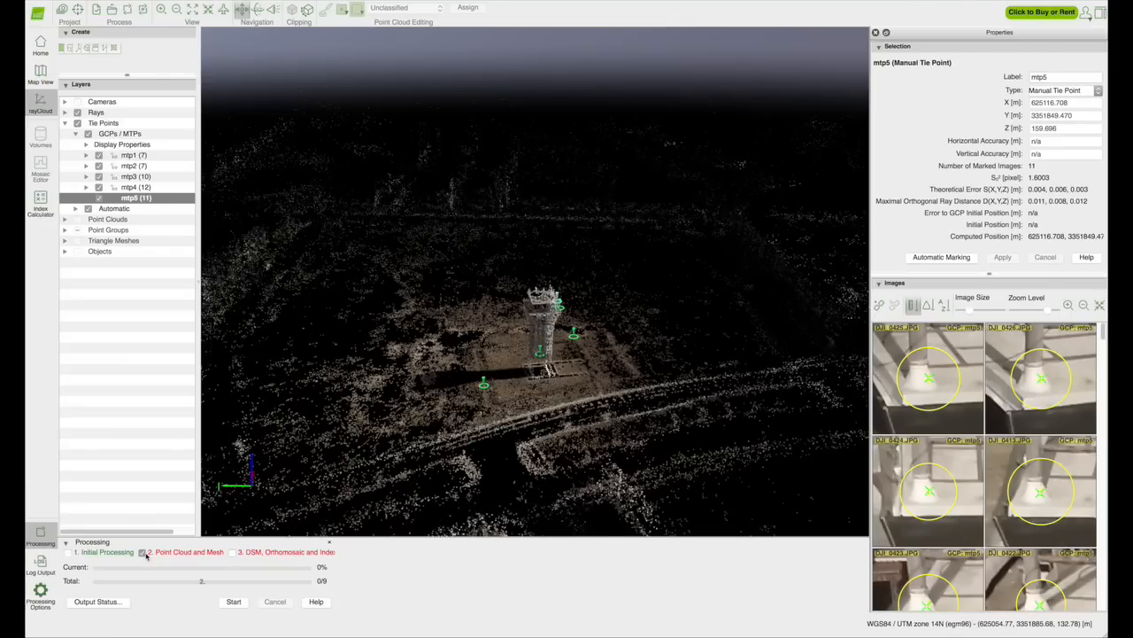
mouse_move(95, 602)
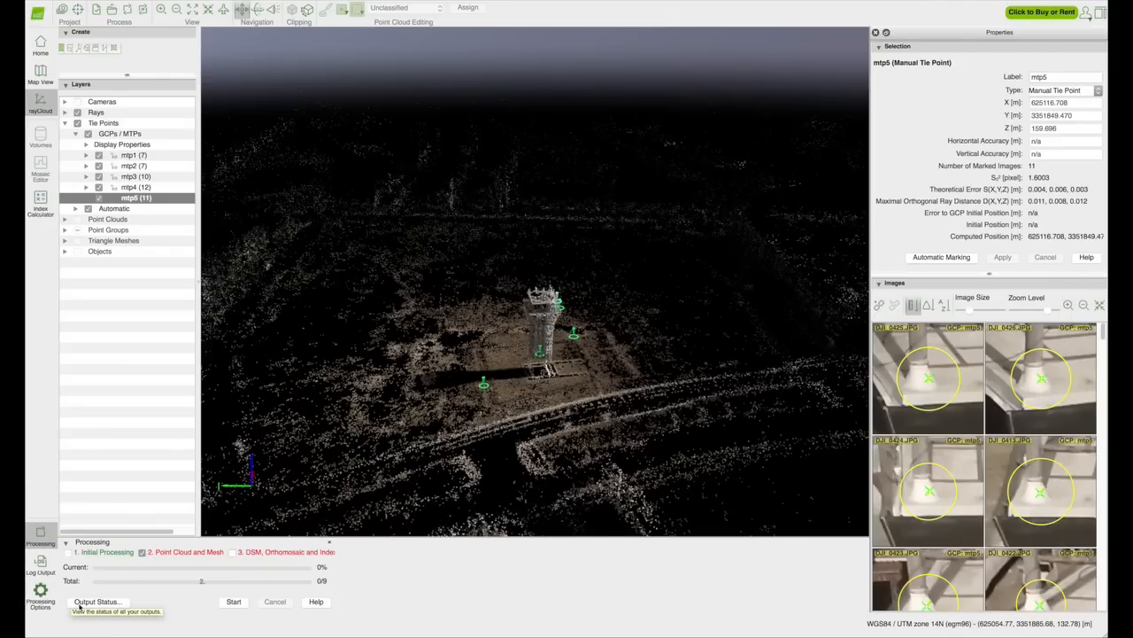
mouse_move(234, 602)
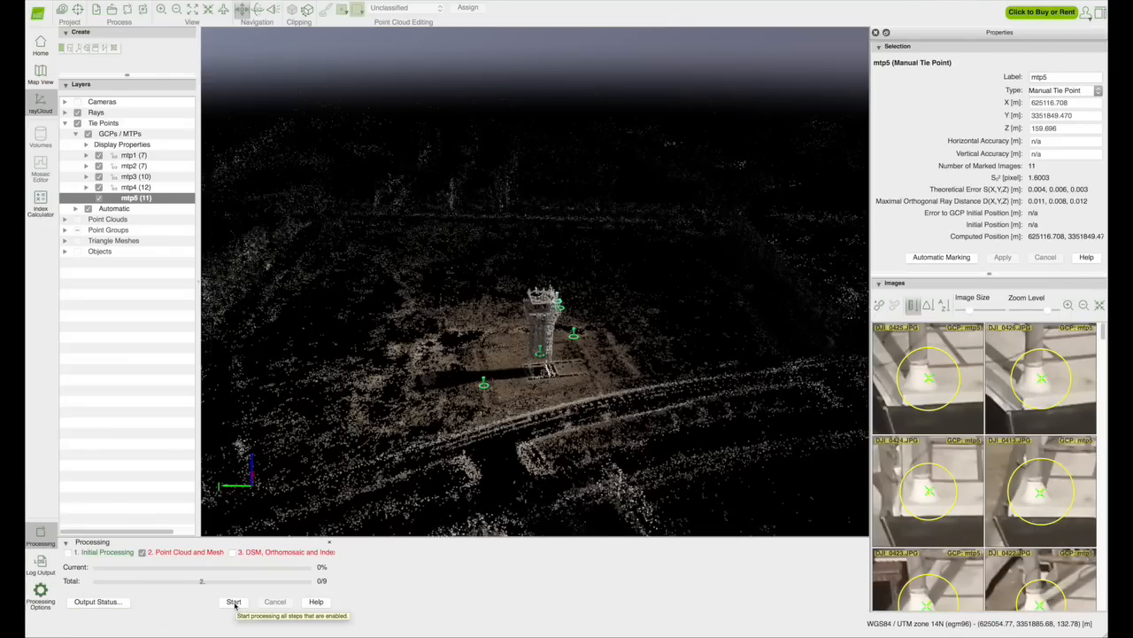